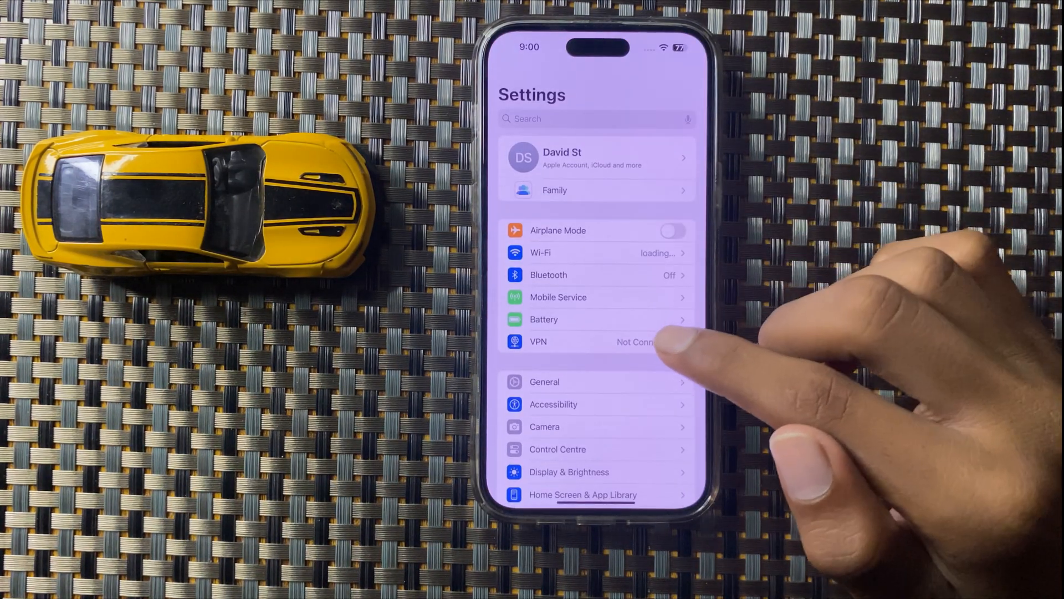
Scroll the Settings list and open Sounds & Haptics.
scroll(down, 3)
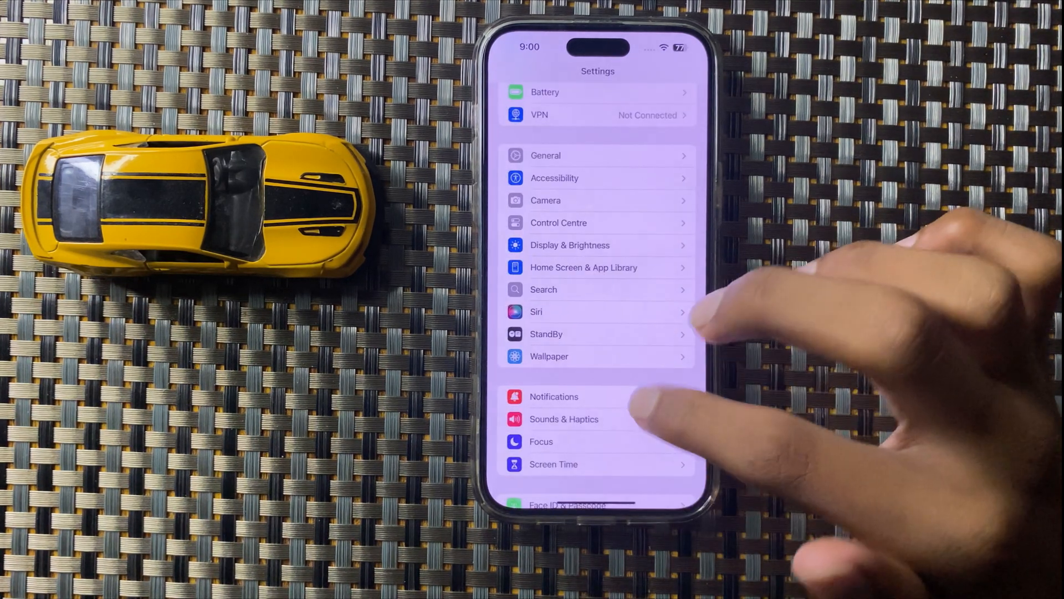
click(564, 419)
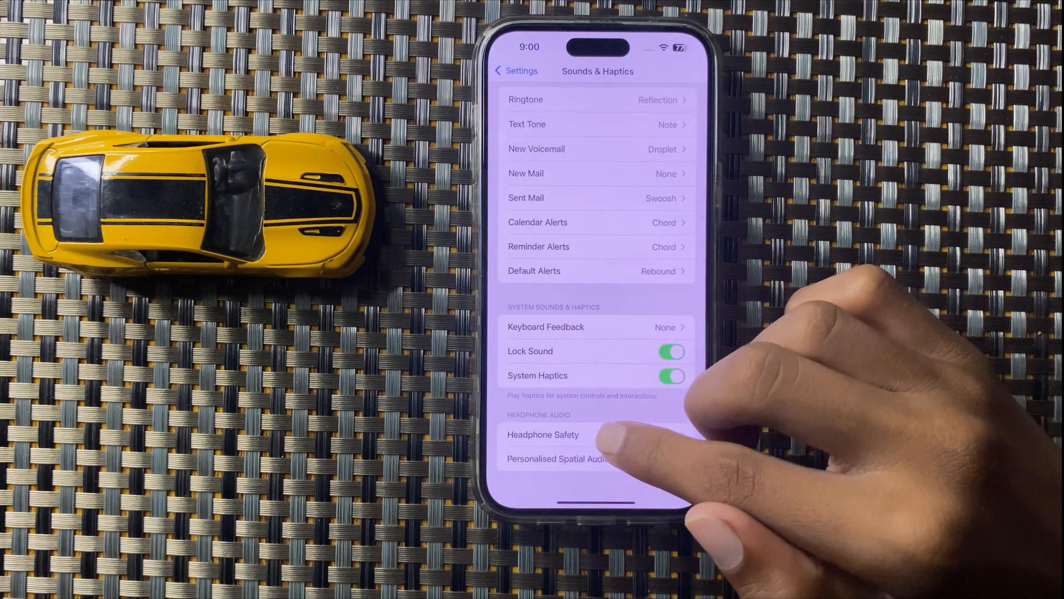
Turn off Reduce Loud Audio under Headphone Safety.
click(543, 435)
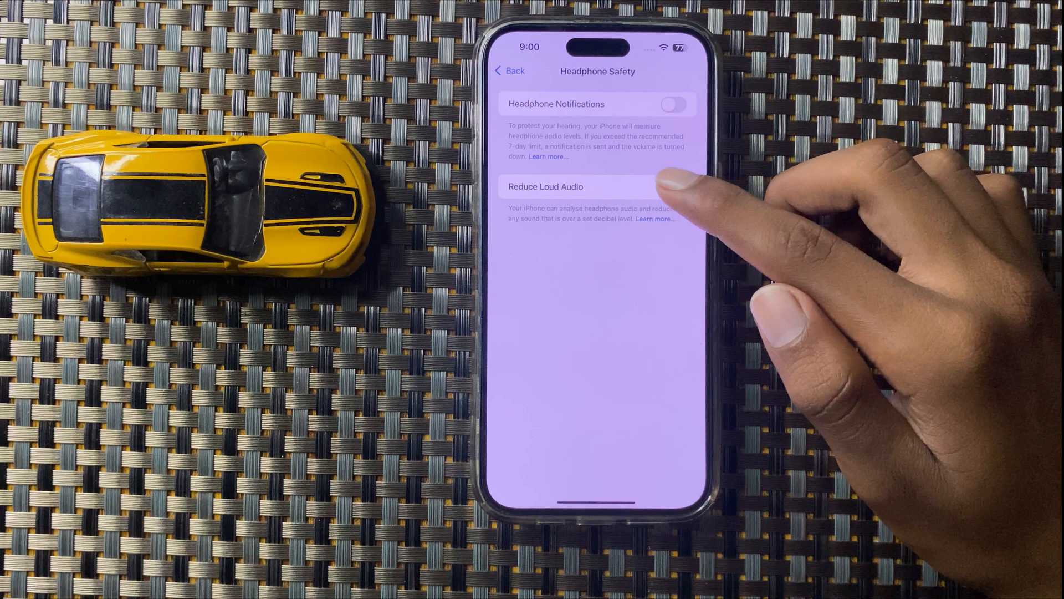
click(675, 187)
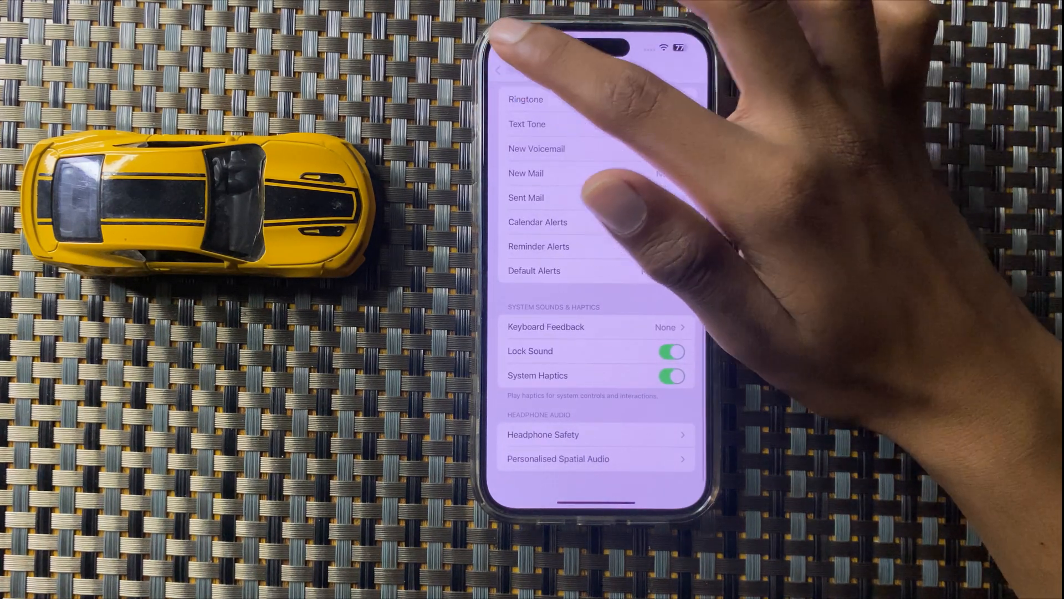
Switch on Mono Audio in Accessibility > Audio & Visual.
click(499, 70)
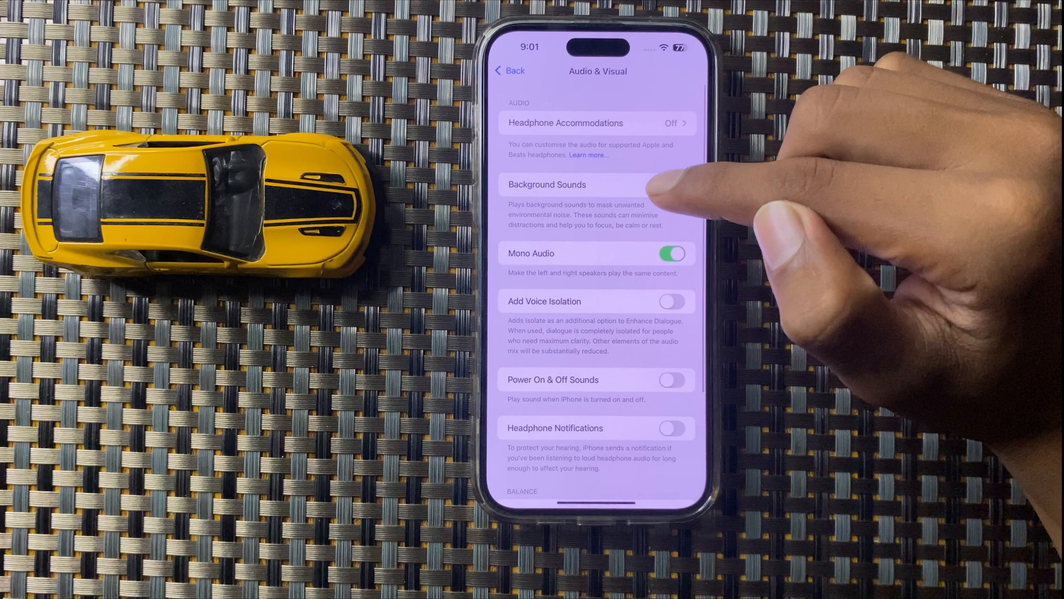
scroll(down, 3)
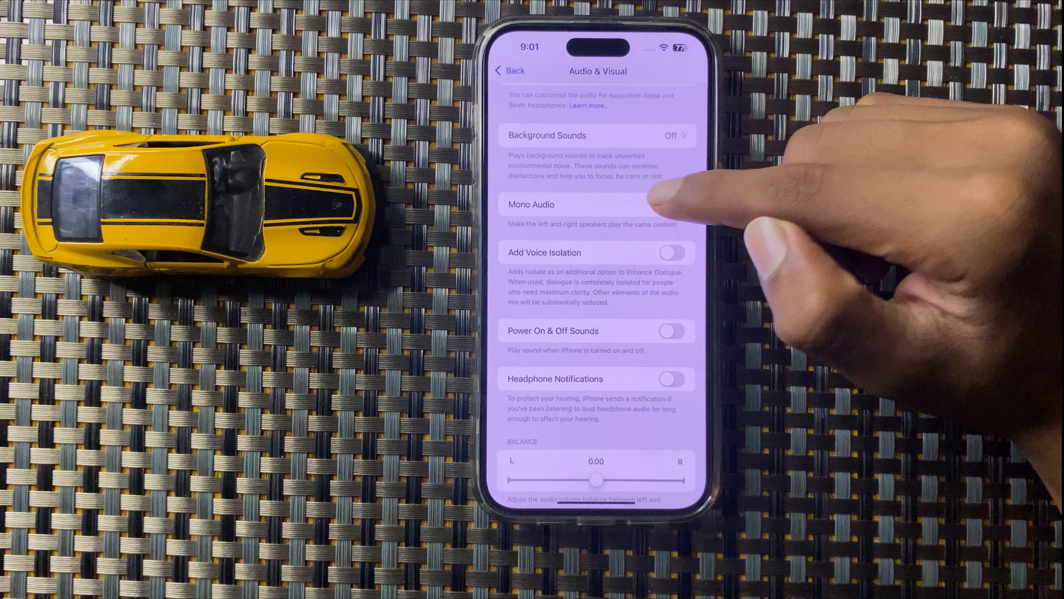
click(679, 204)
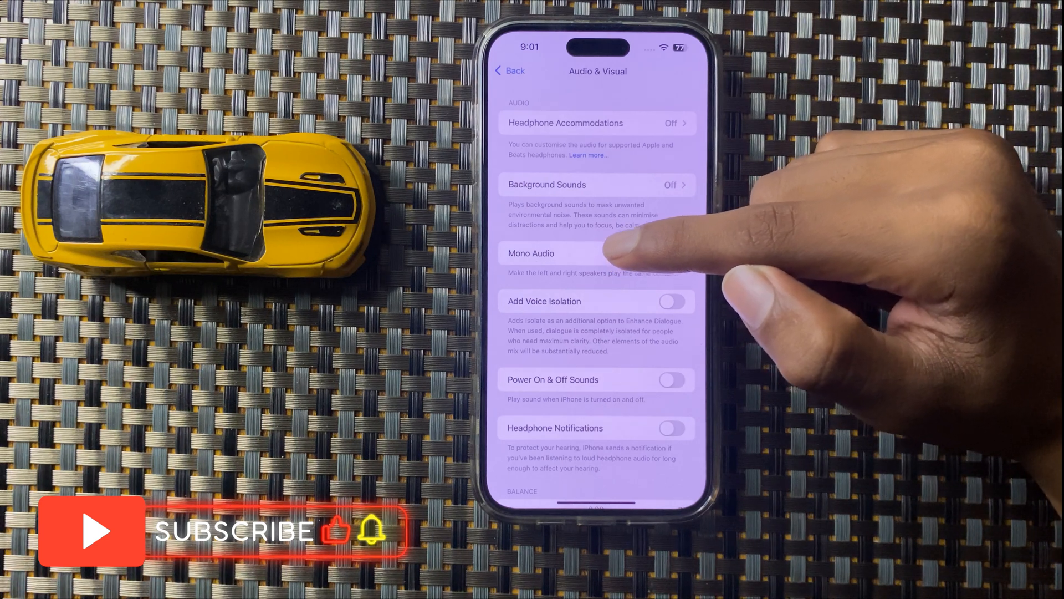
Enable Use When Media Is Playing for Background Sounds and return to Audio & Visual.
click(669, 253)
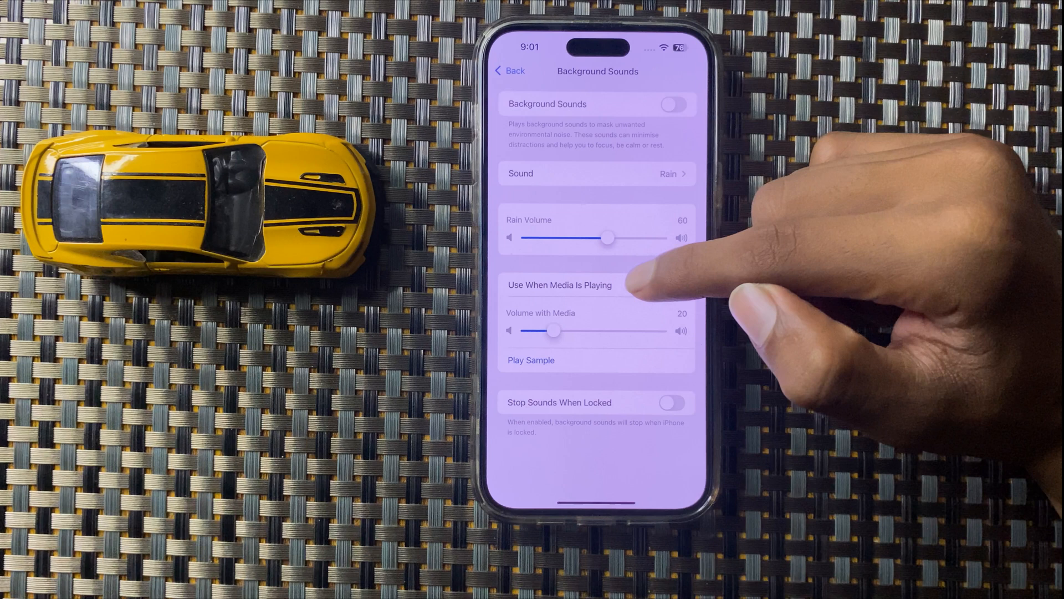
click(674, 285)
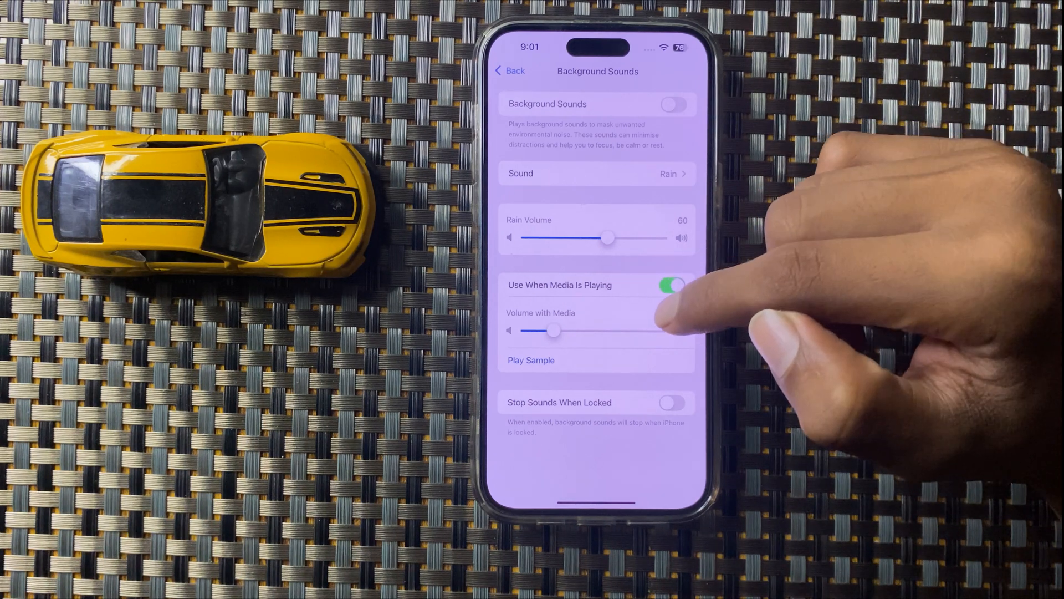
click(510, 71)
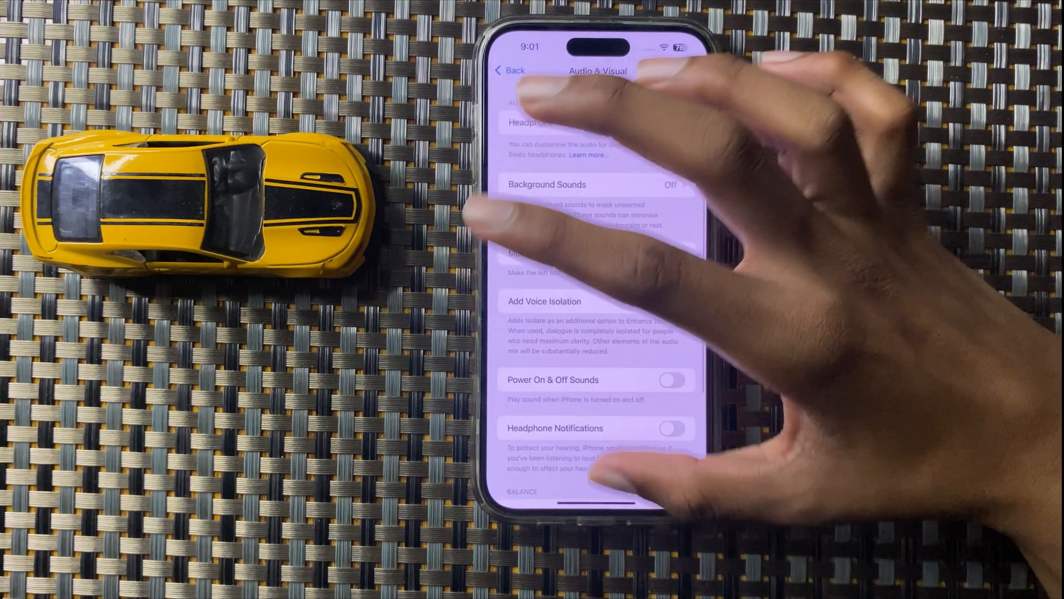